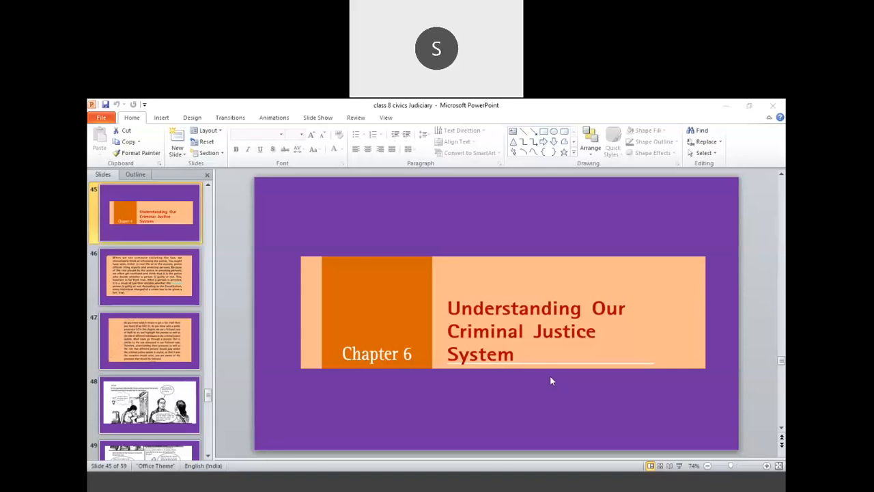
mouse_move(641, 349)
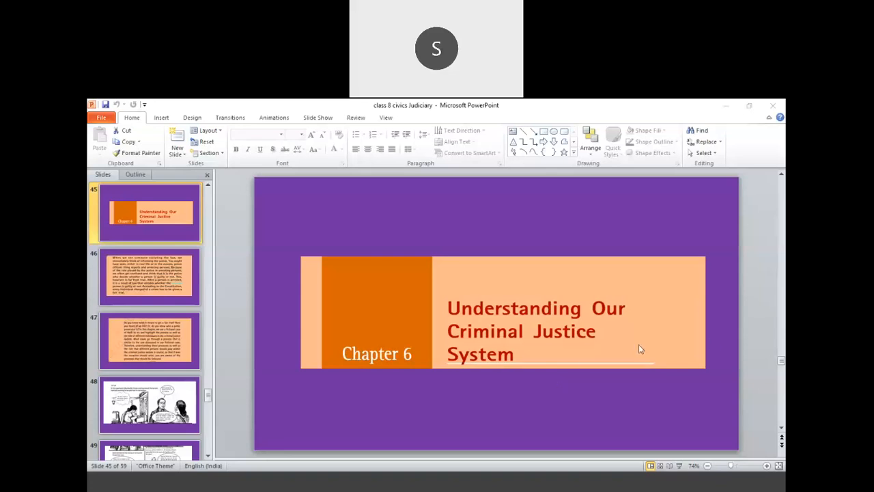
mouse_move(748, 362)
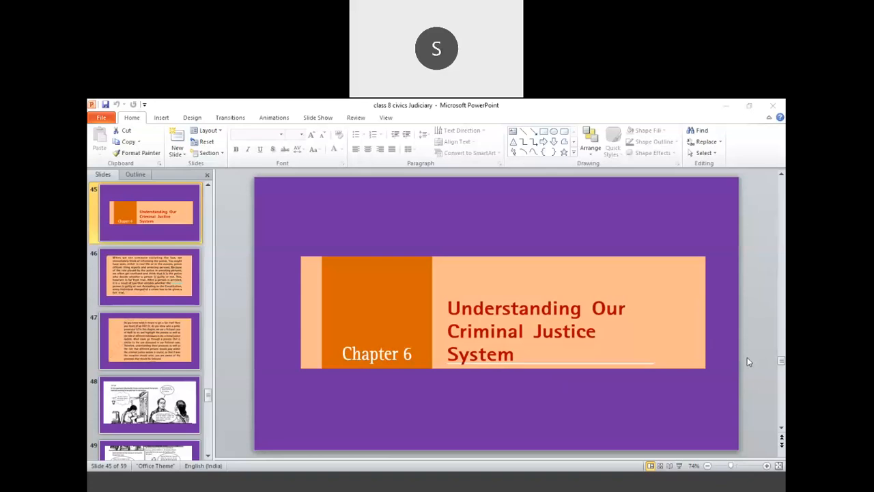
mouse_move(765, 380)
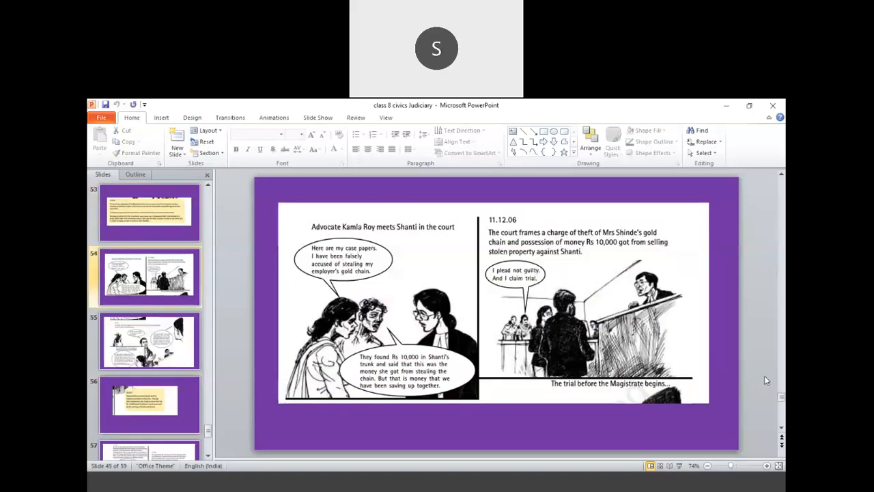
click(149, 403)
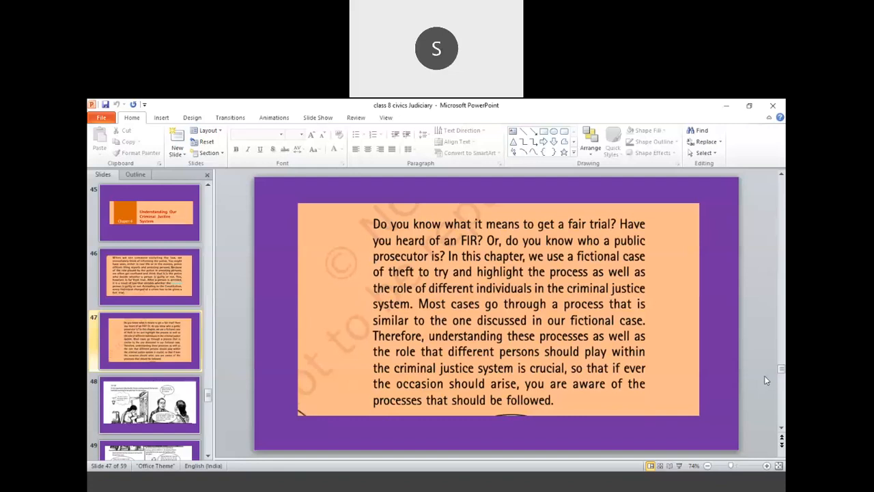
Step: Show slide 48, the comic of Mrs Shinde searching for her missing gold chain
click(150, 403)
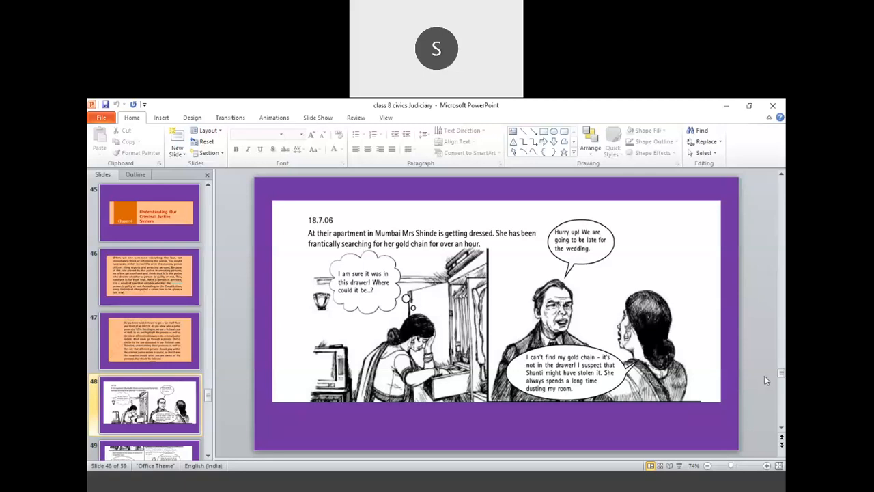
mouse_move(733, 437)
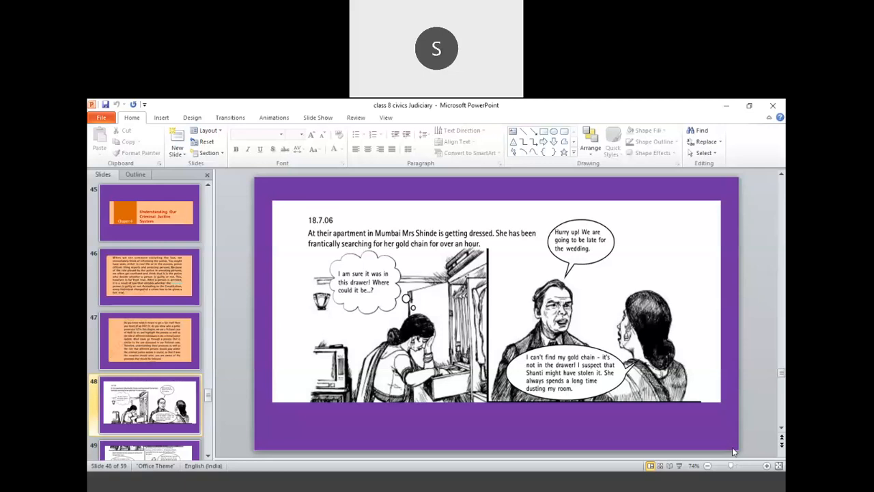
scroll(down, 3)
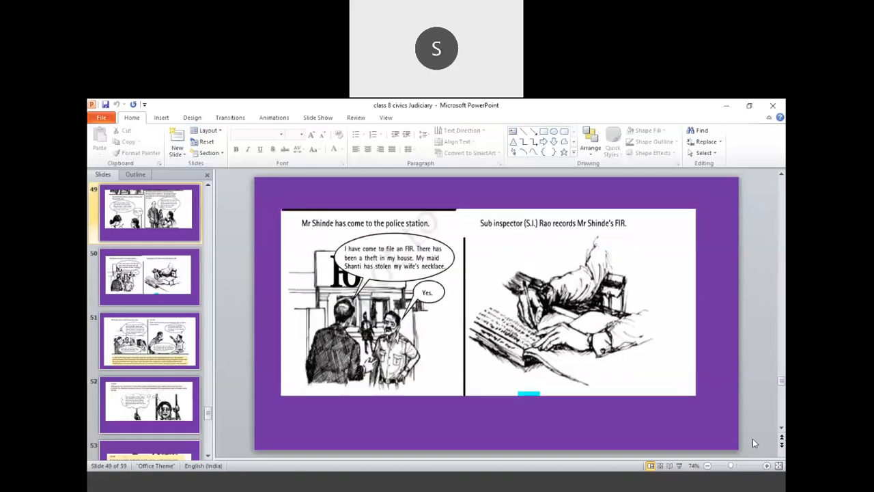
Step: Show slide 51, where Shanti is arrested and Sushil pleads with S.I. Rao
click(148, 276)
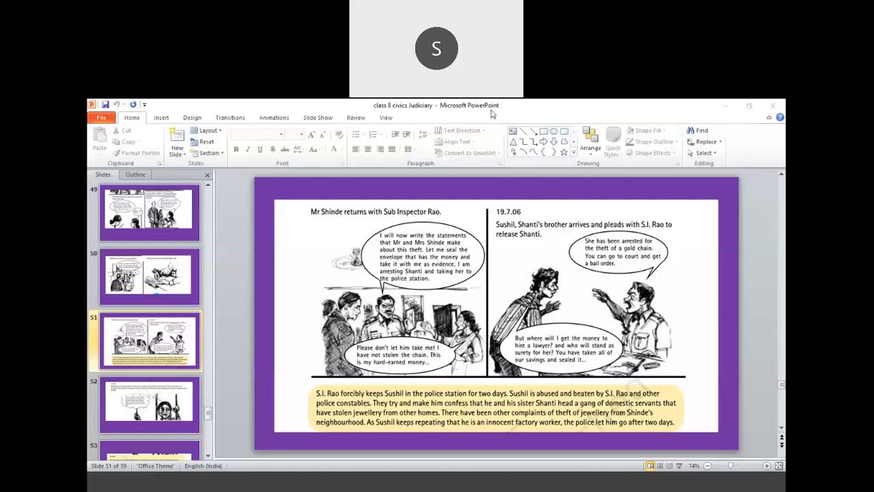
mouse_move(727, 244)
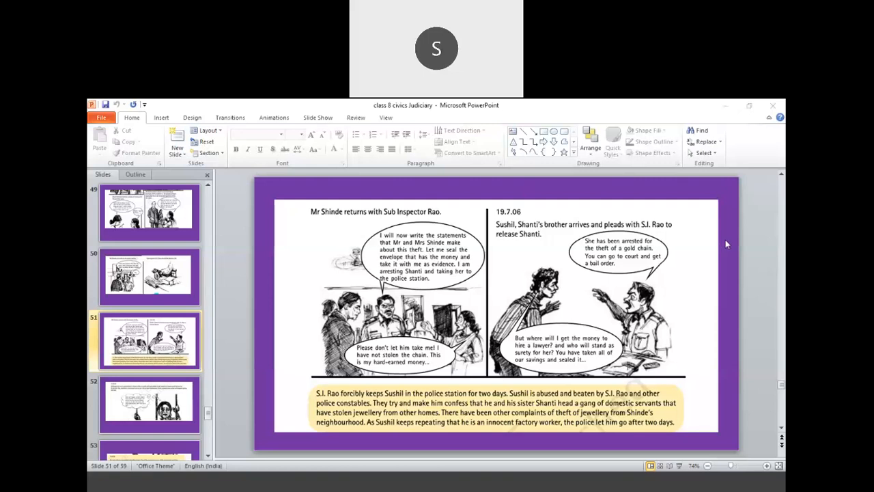
mouse_move(761, 302)
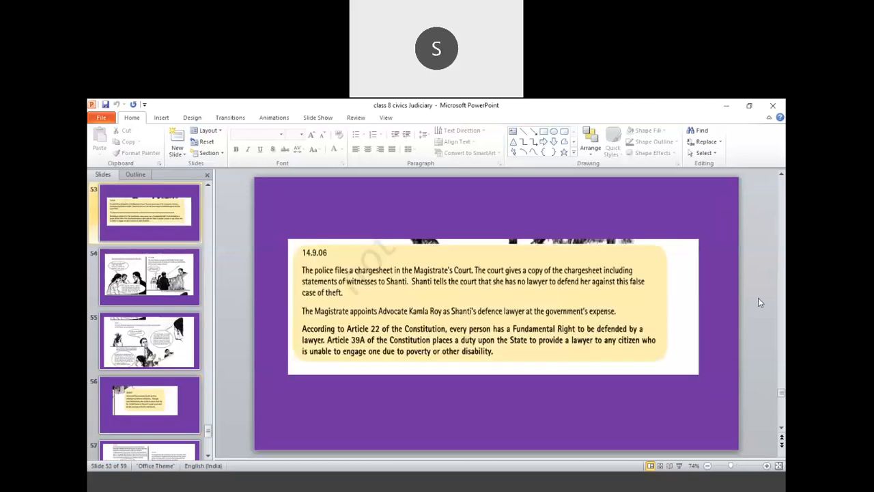
click(149, 276)
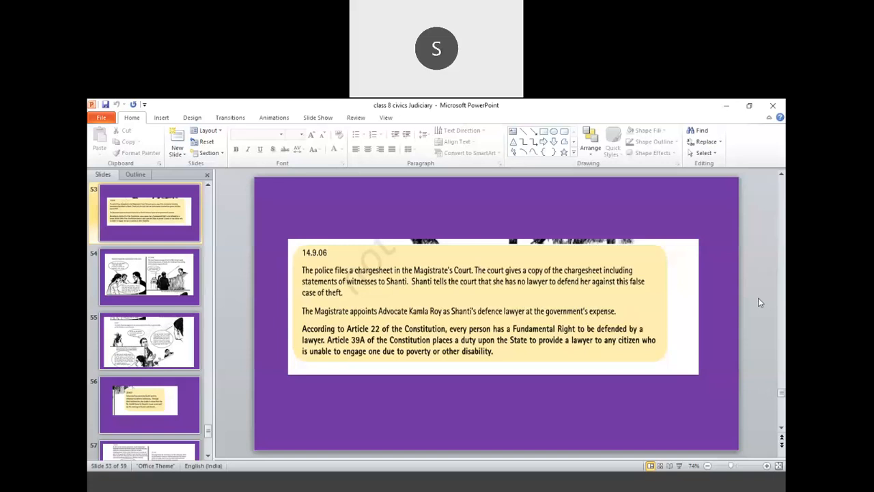
click(148, 276)
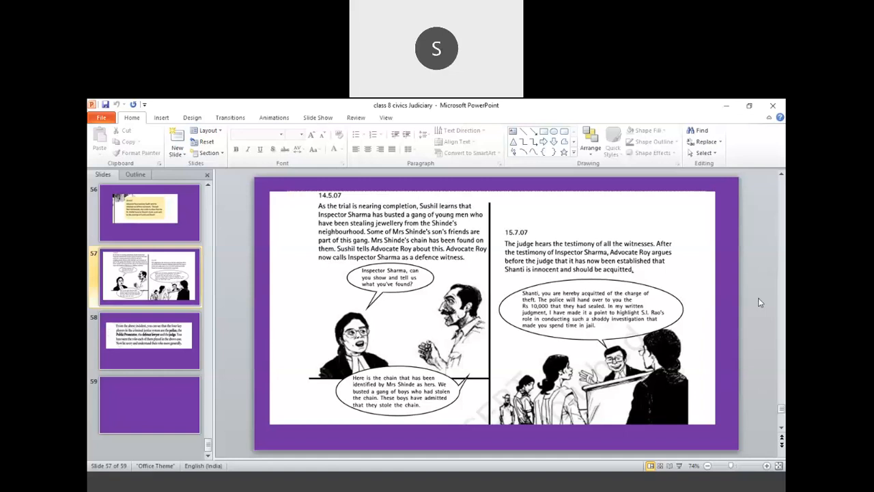
mouse_move(655, 230)
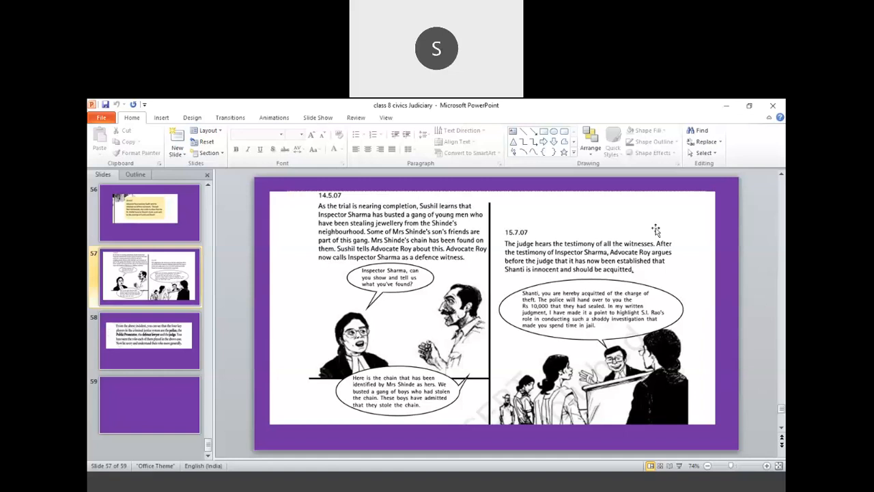
mouse_move(488, 112)
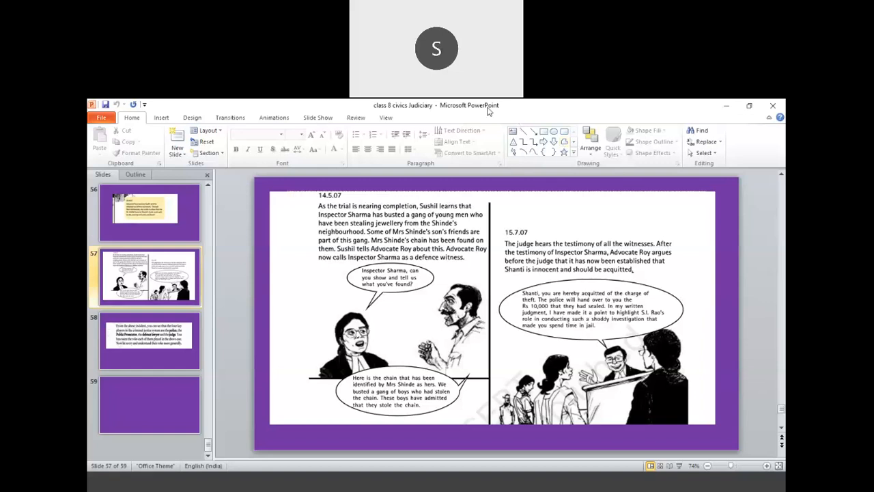